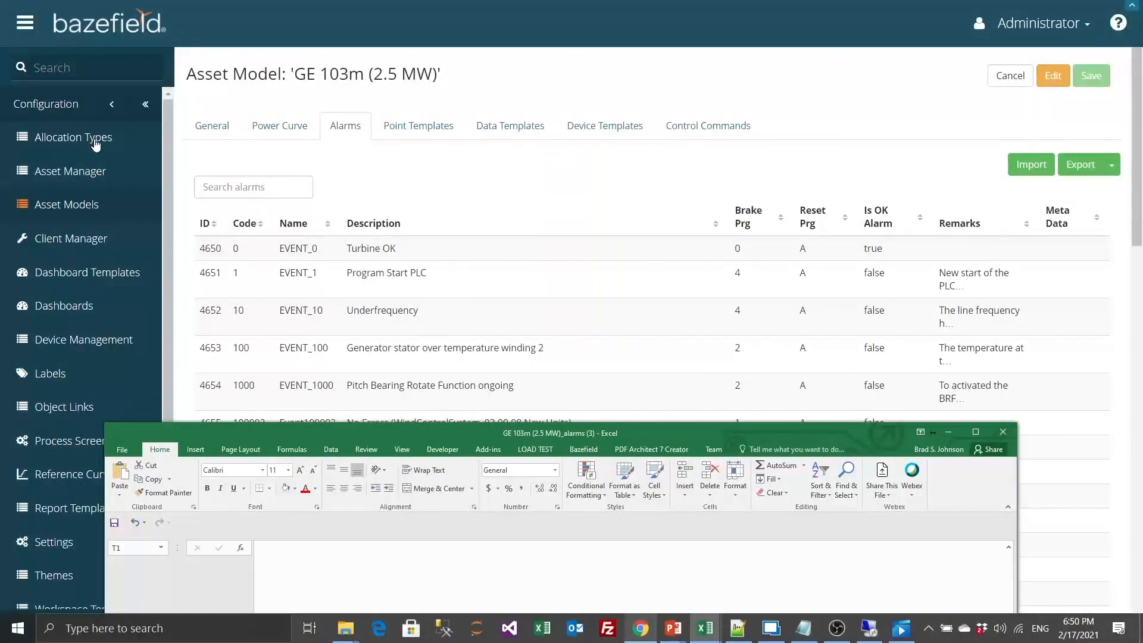
- Maximize the workbook and add a Type2#Category header in column T after GE#Category
click(975, 431)
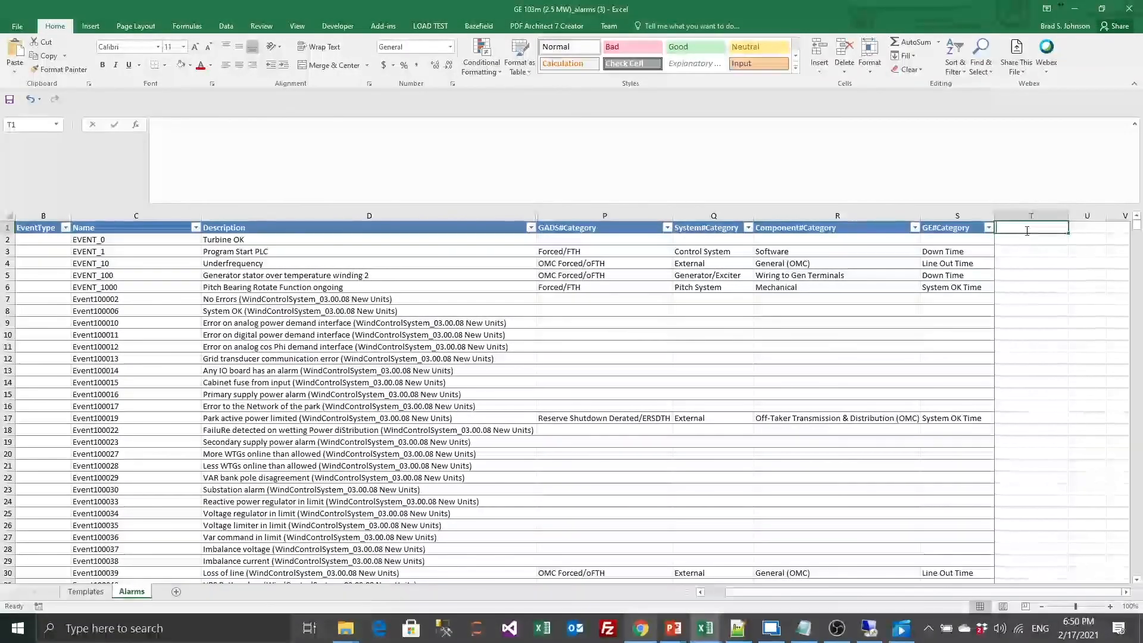
text(Type2#Category)
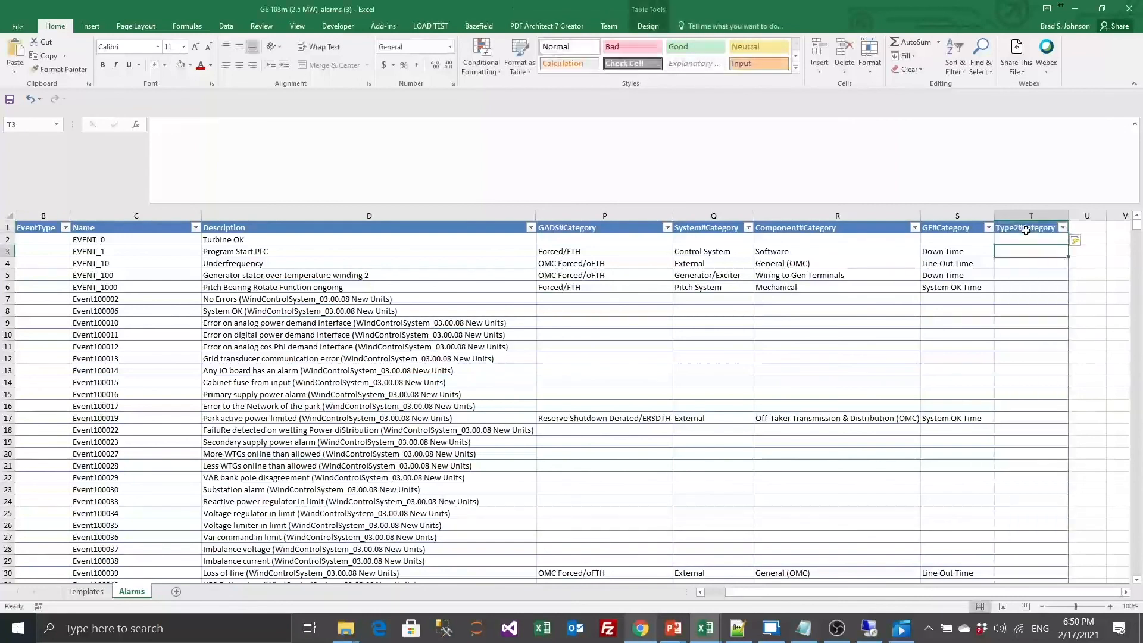
click(1031, 240)
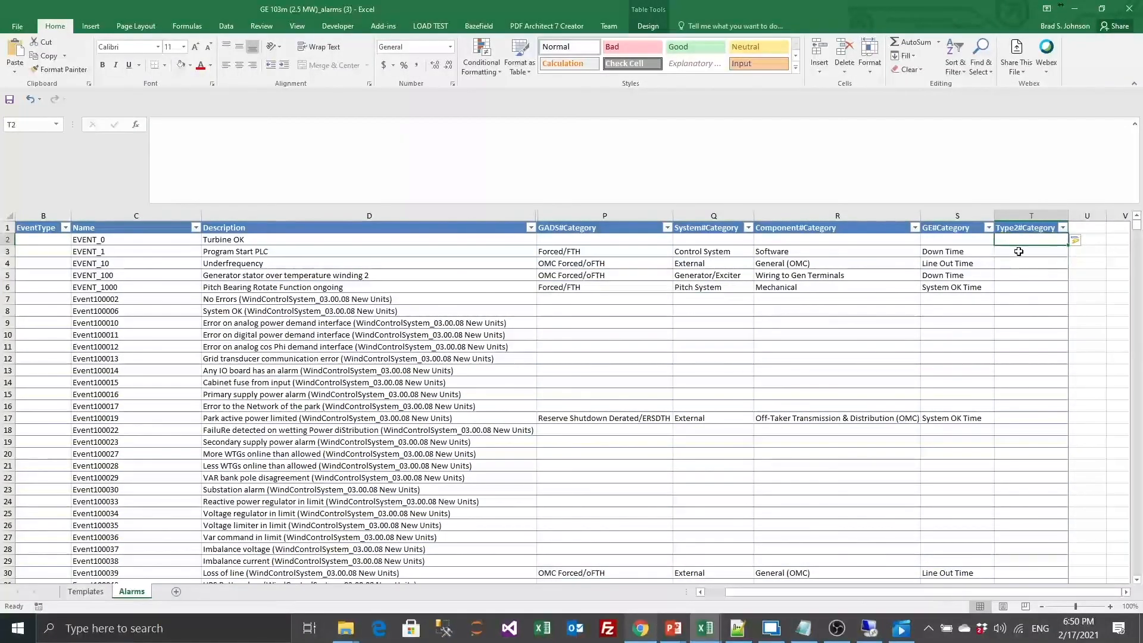
scroll(down, 3)
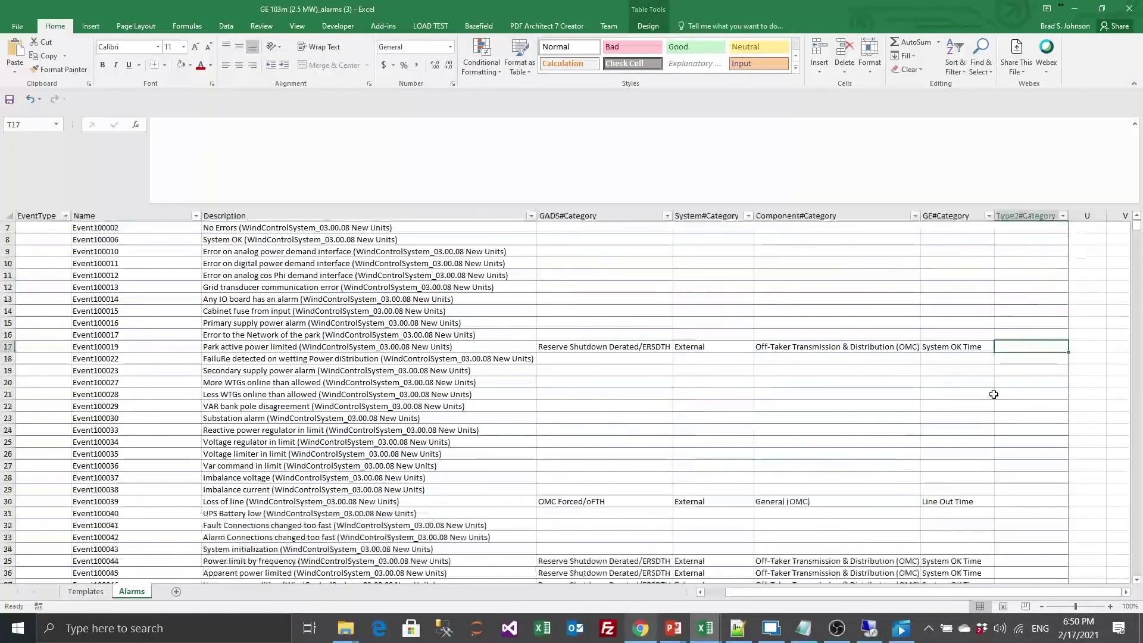